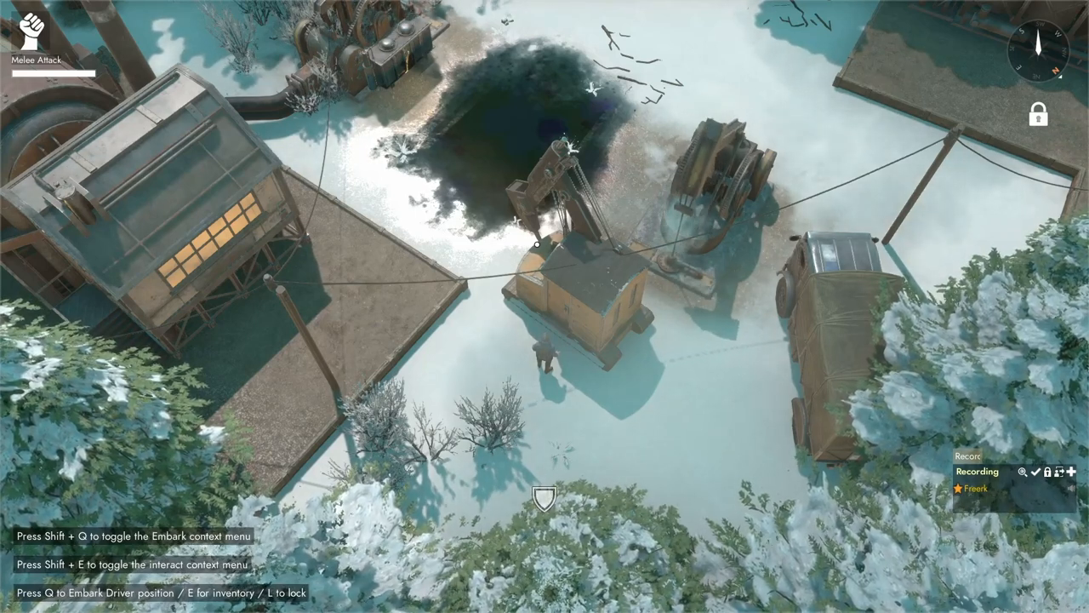
- Open the world map of Callum's Cape with M
key(m)
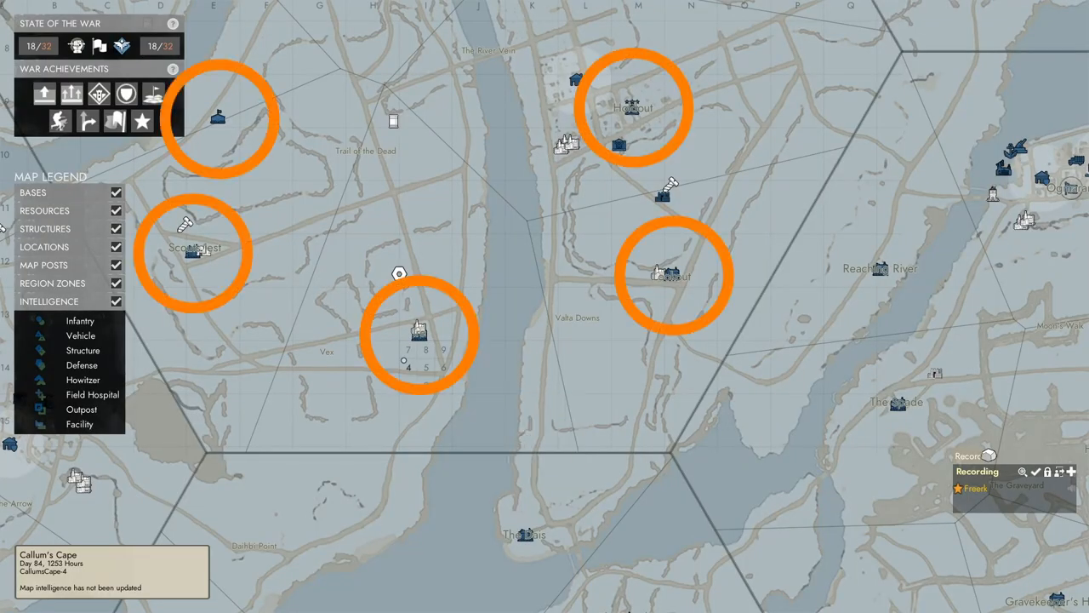
mouse_move(405, 367)
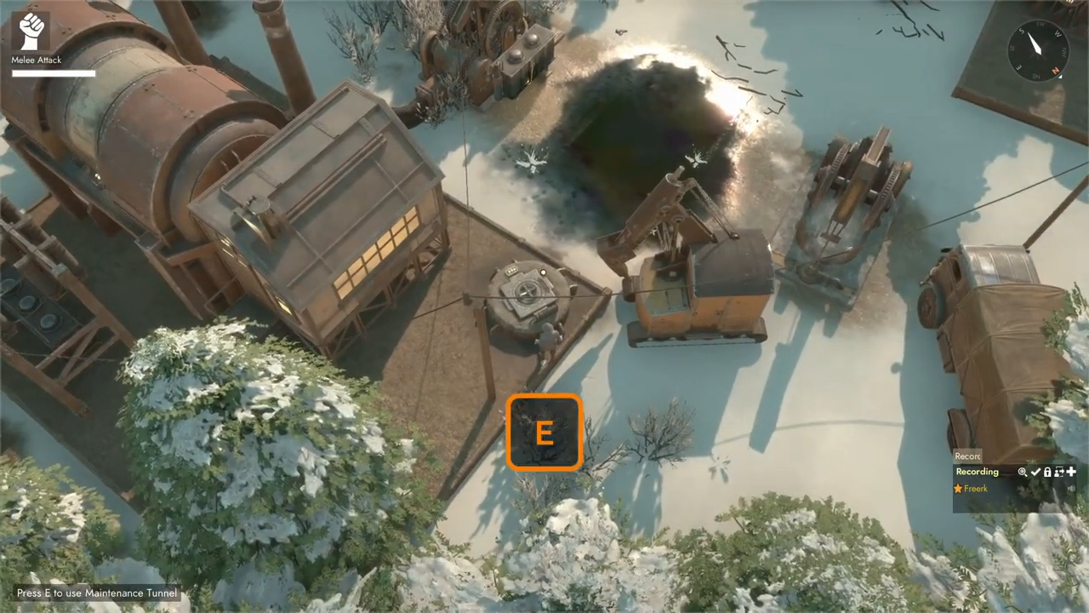
key(e)
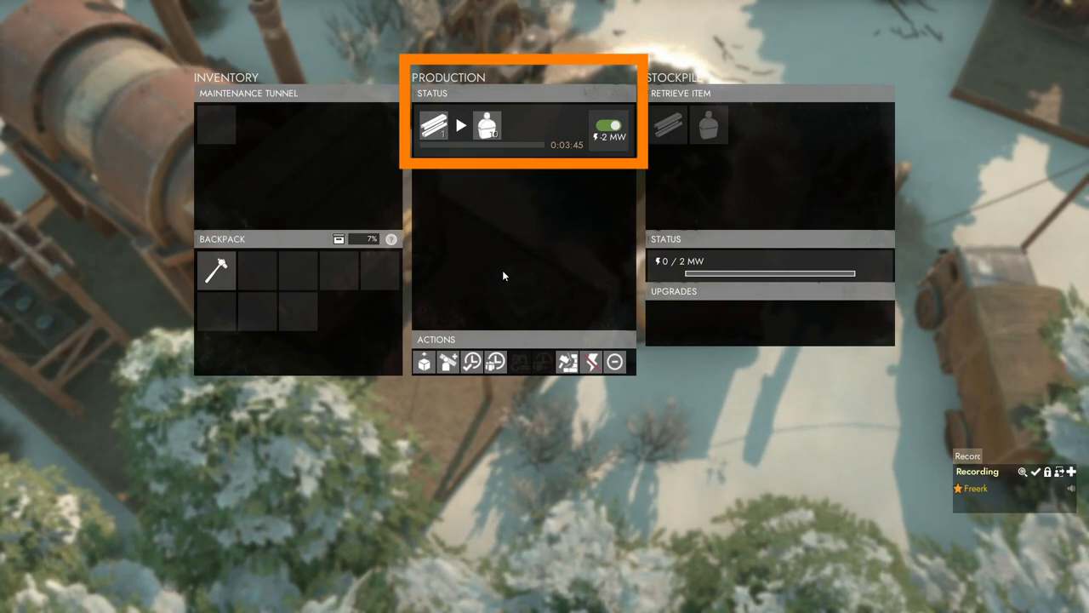
mouse_move(544, 140)
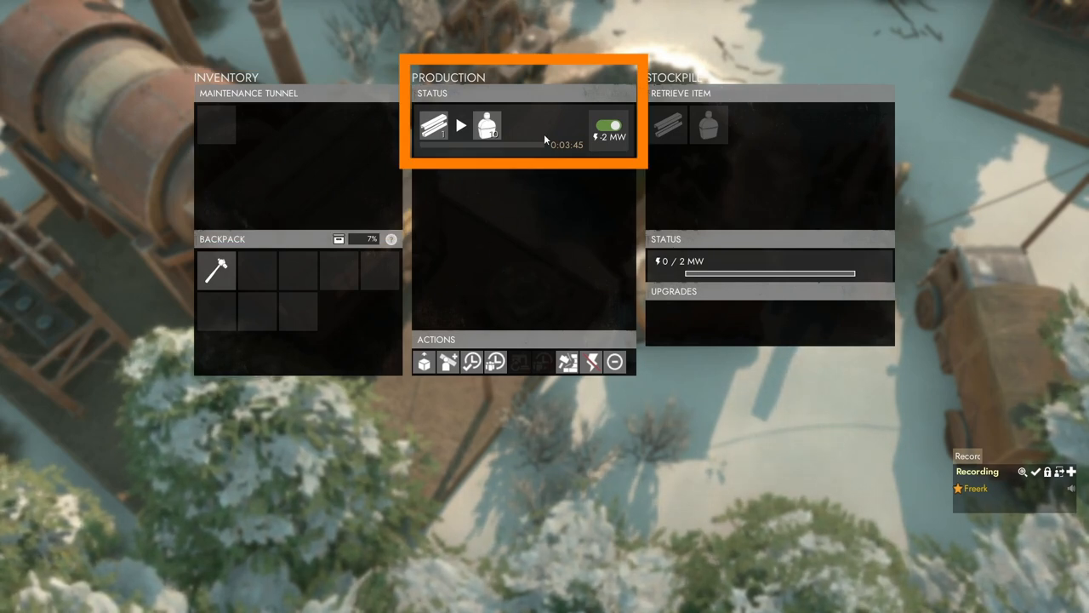
mouse_move(432, 126)
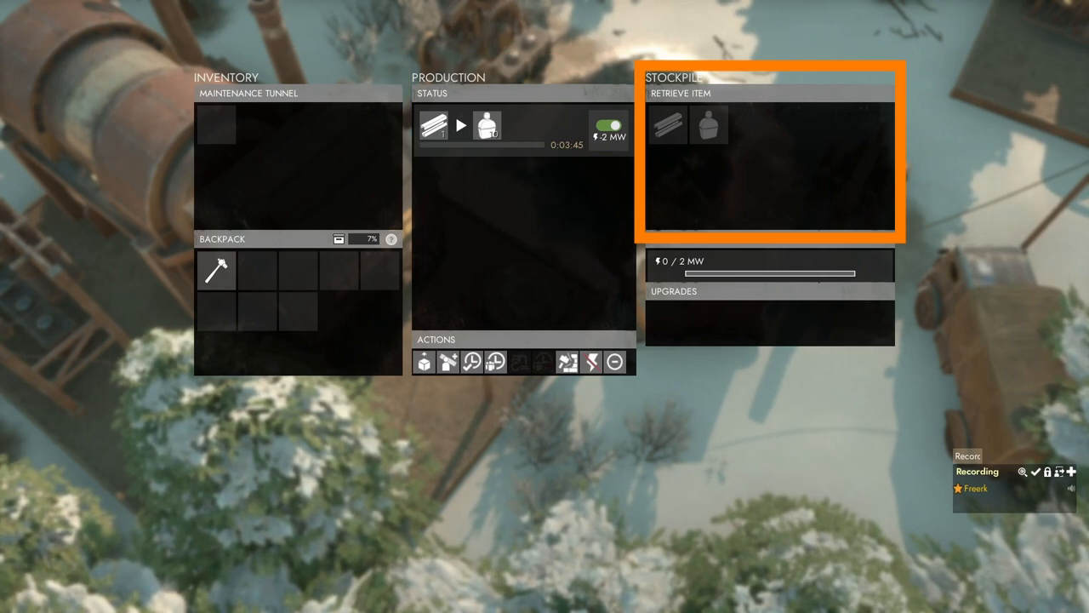
mouse_move(674, 178)
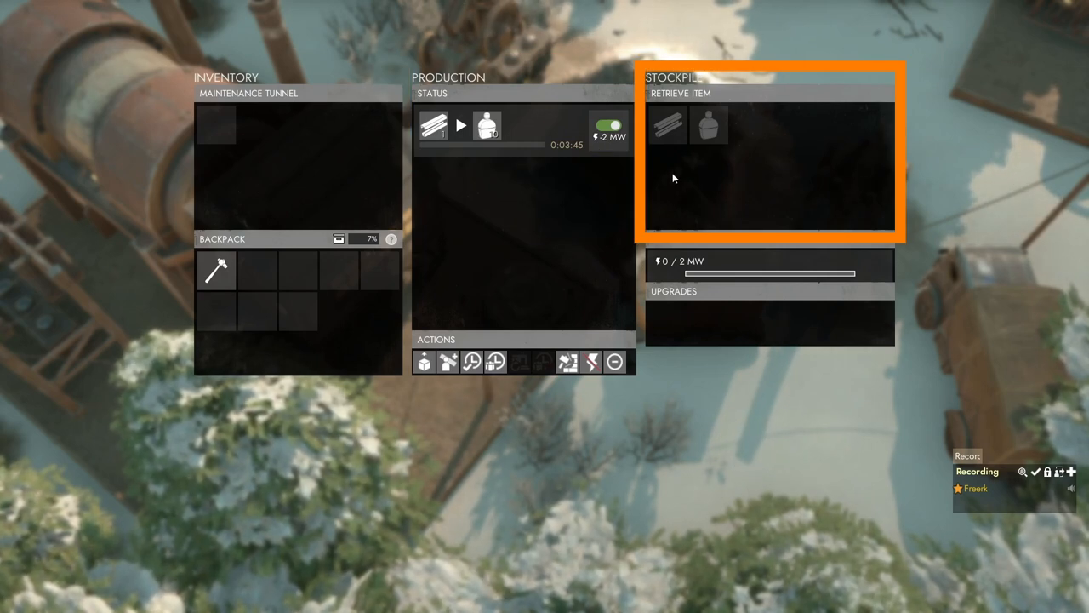
mouse_move(723, 154)
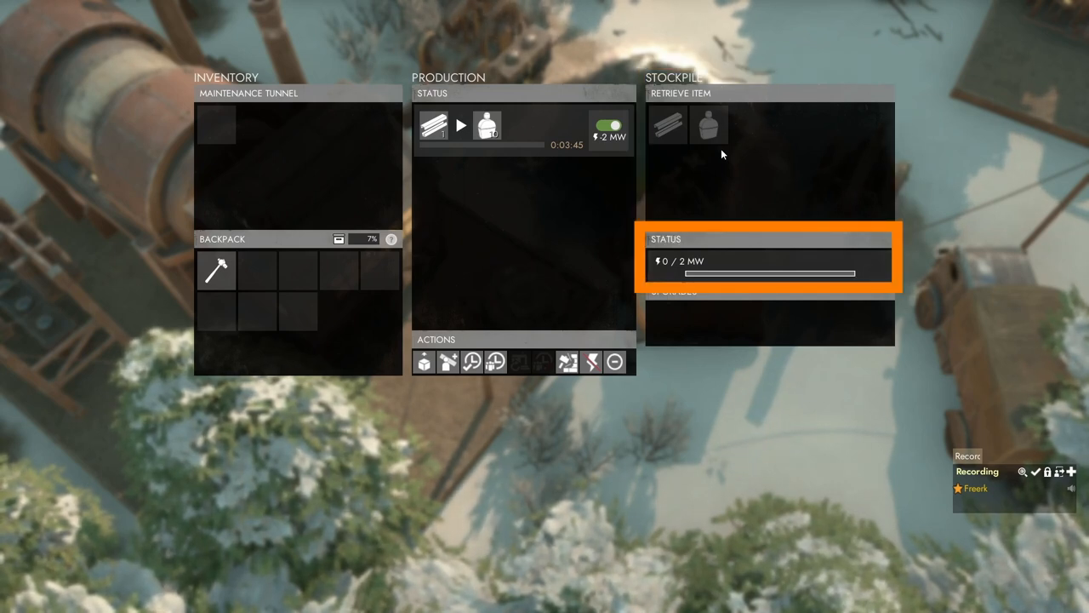
mouse_move(696, 167)
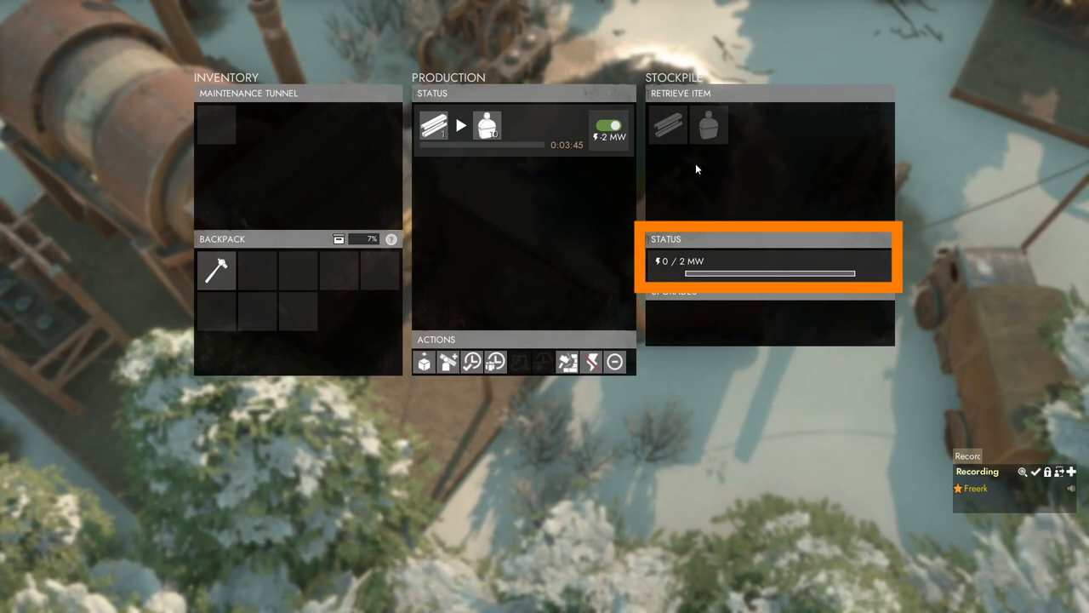
mouse_move(701, 245)
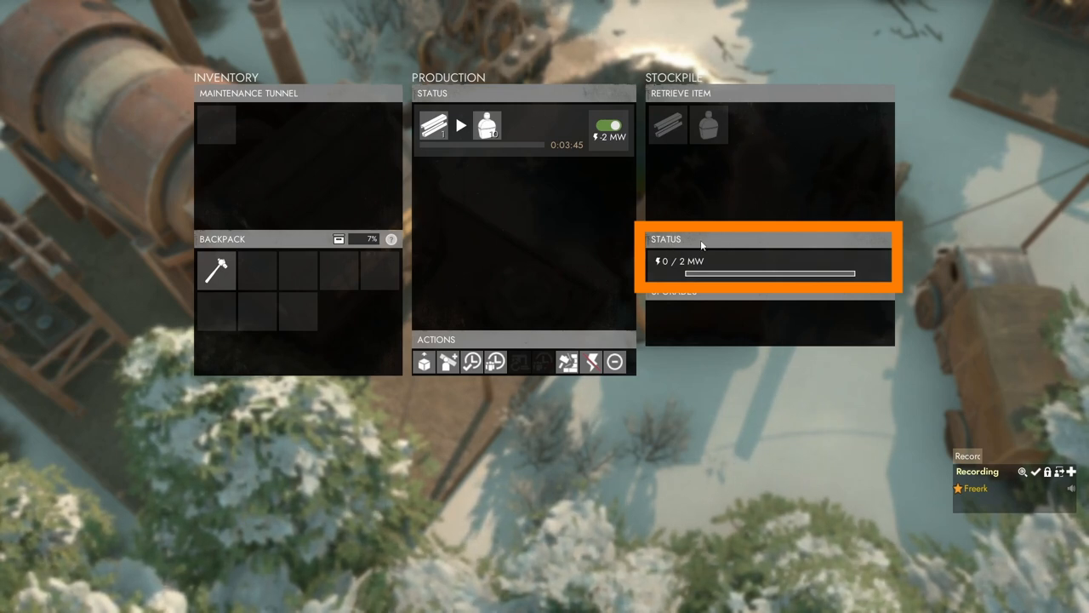
mouse_move(704, 252)
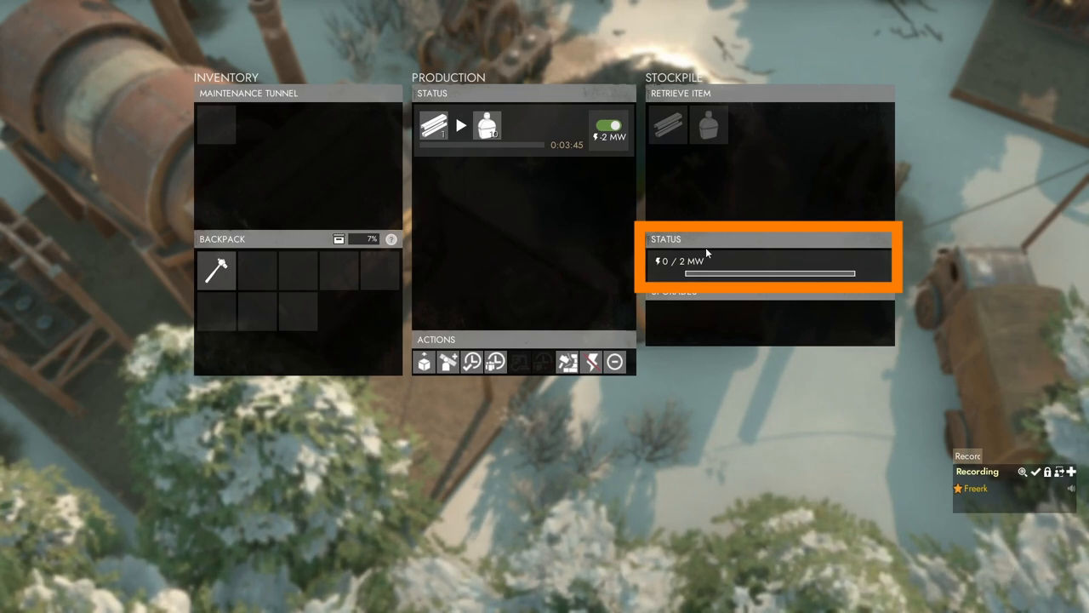
key(Escape)
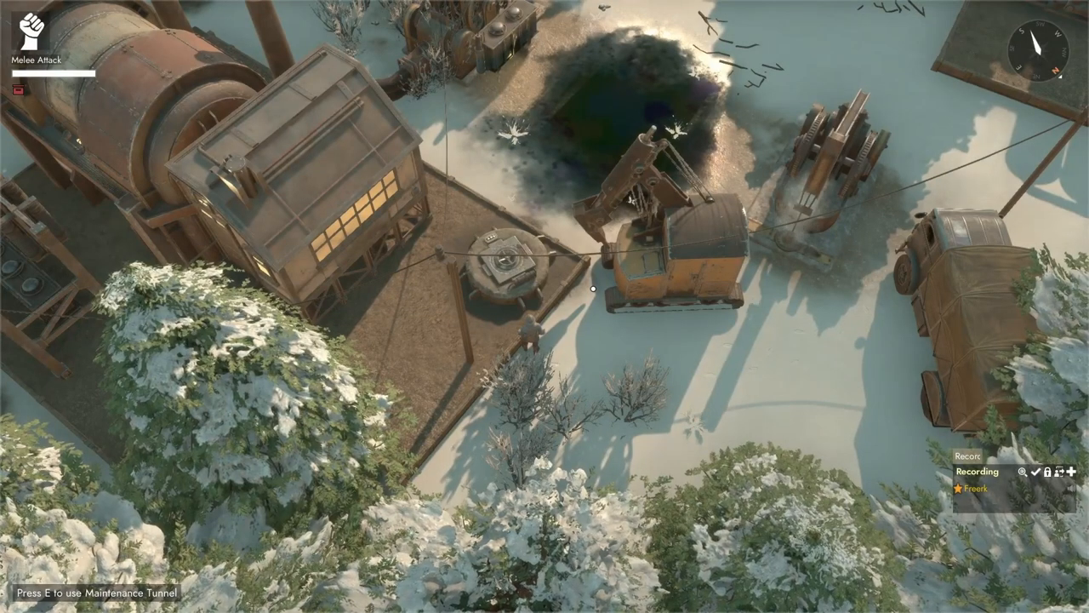
- Reopen the Maintenance Tunnel menu and submit all 28 construction materials to its stockpile
key(e)
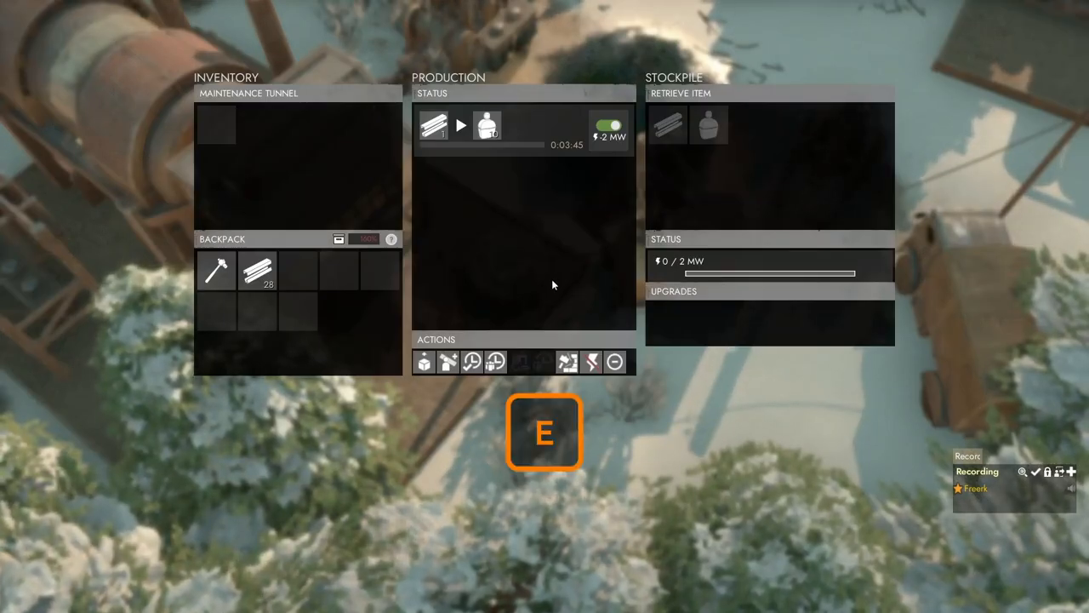
mouse_move(257, 271)
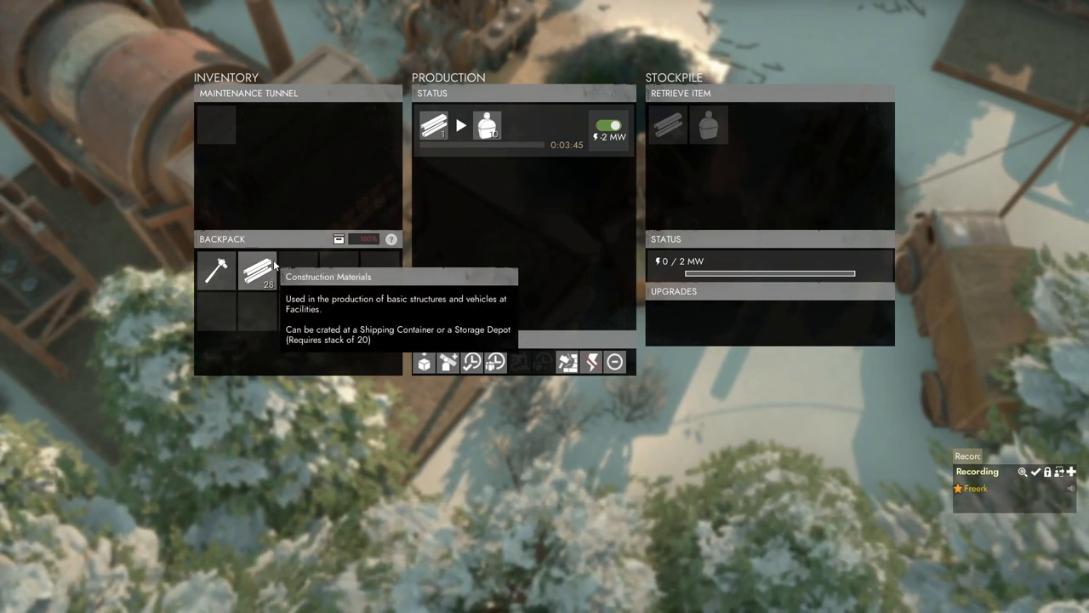
right_click(256, 270)
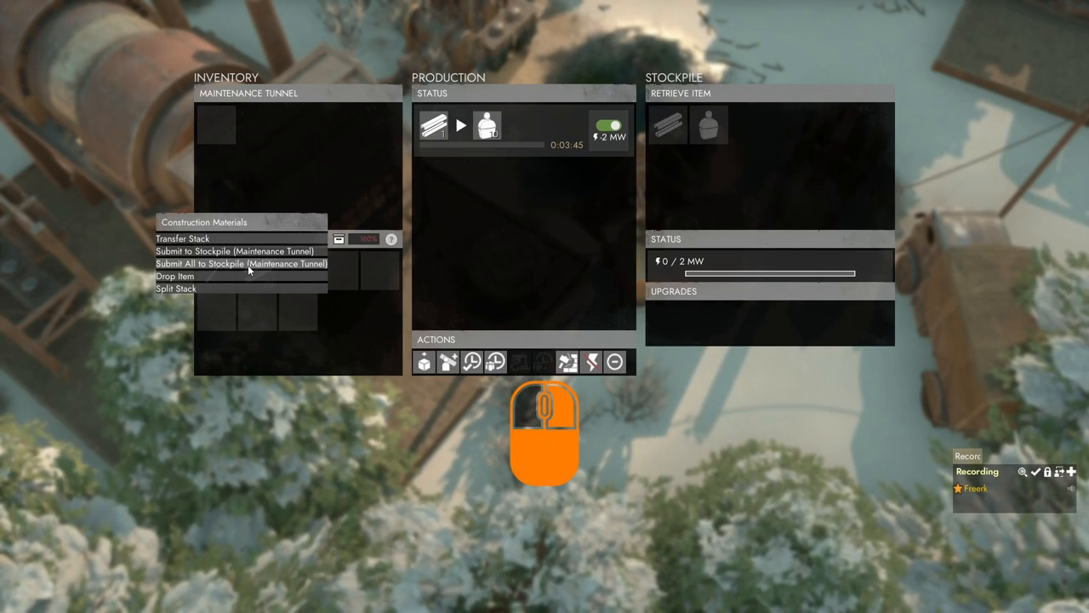
click(241, 263)
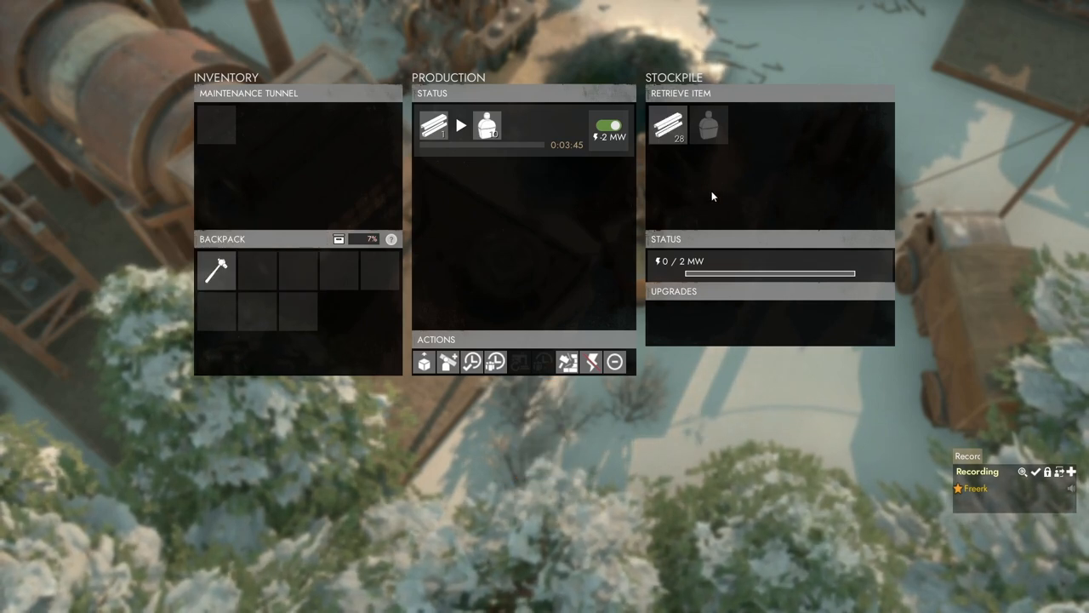
mouse_move(577, 128)
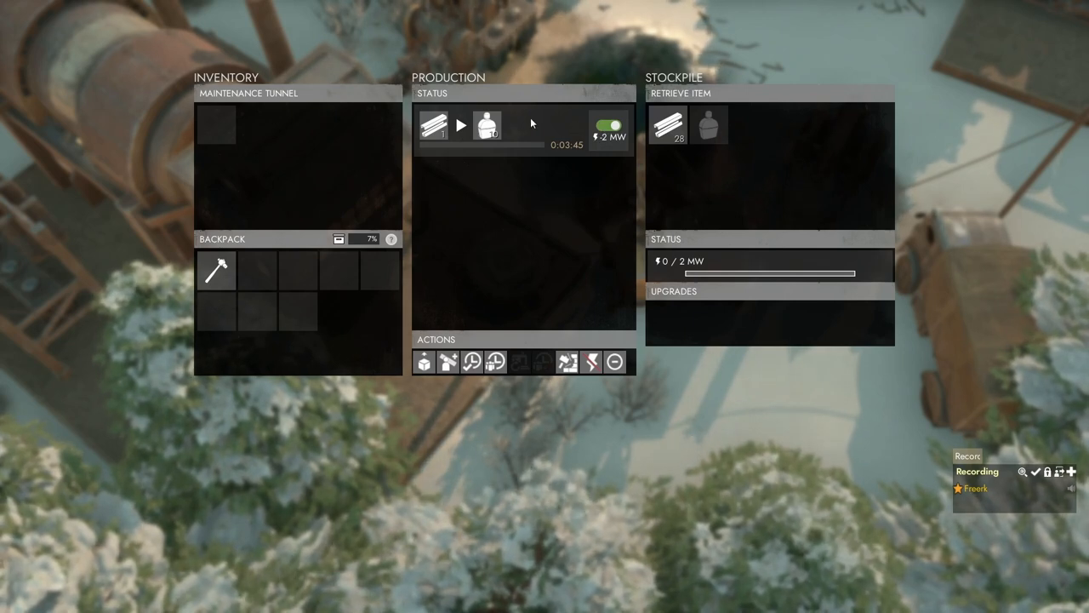
mouse_move(525, 115)
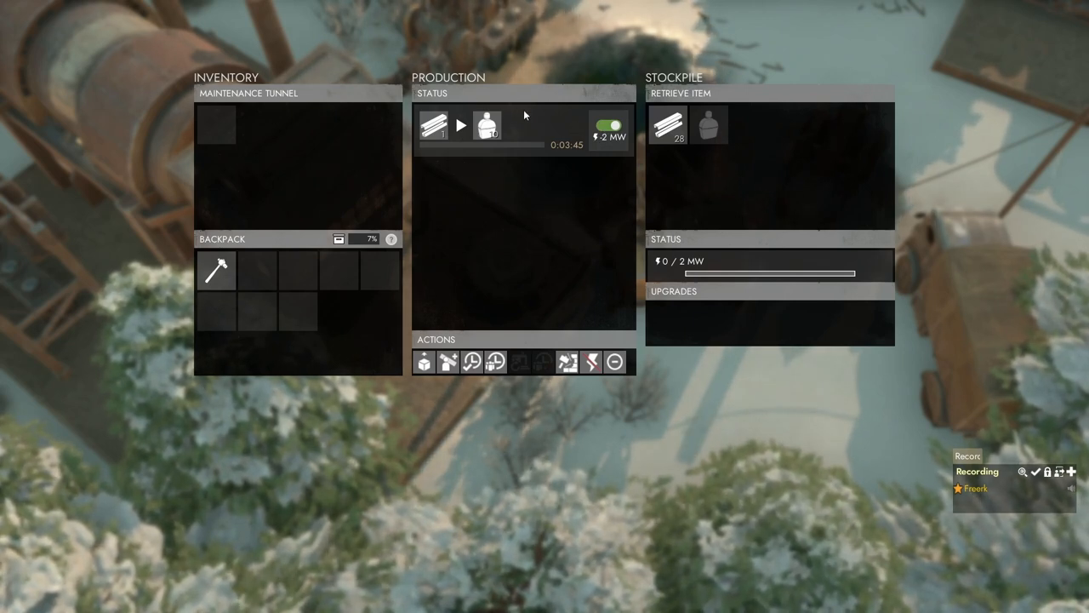
mouse_move(586, 153)
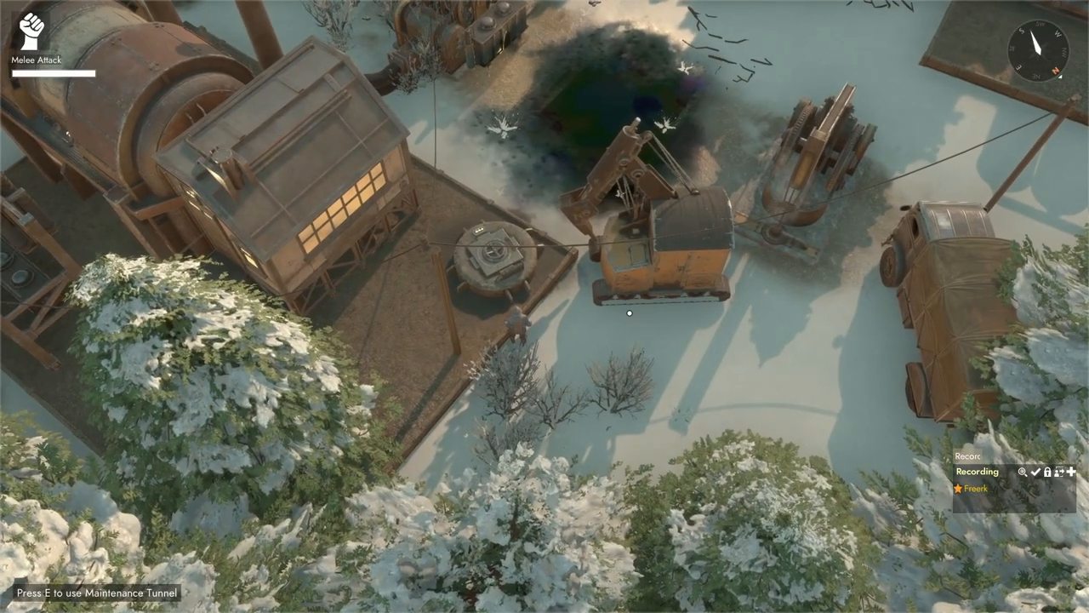
- Build a power line to the maintenance tunnel and confirm it reads 2/2 MW
key(b)
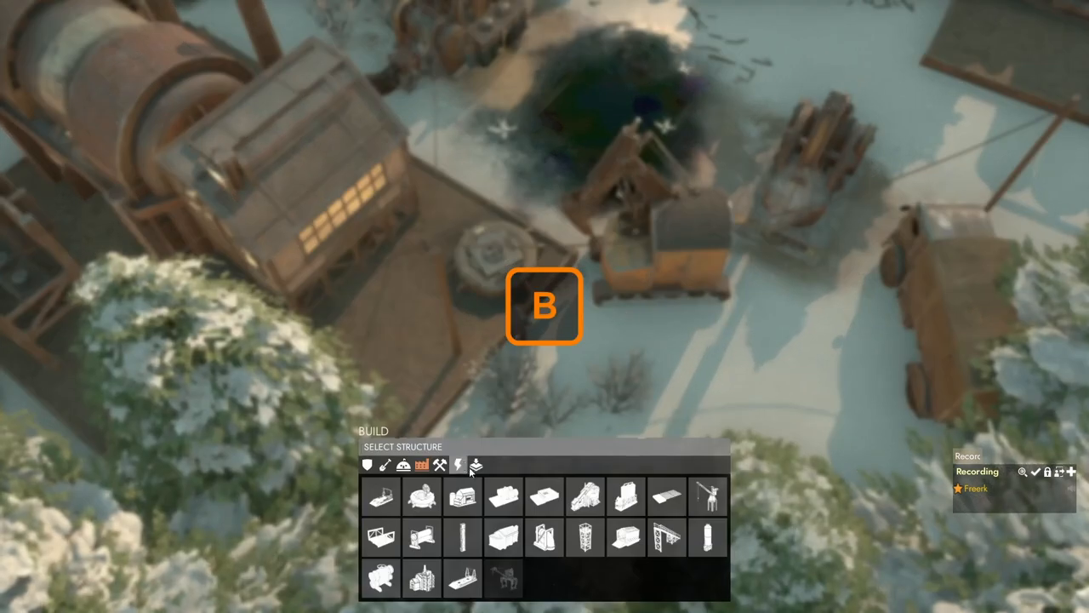
click(458, 465)
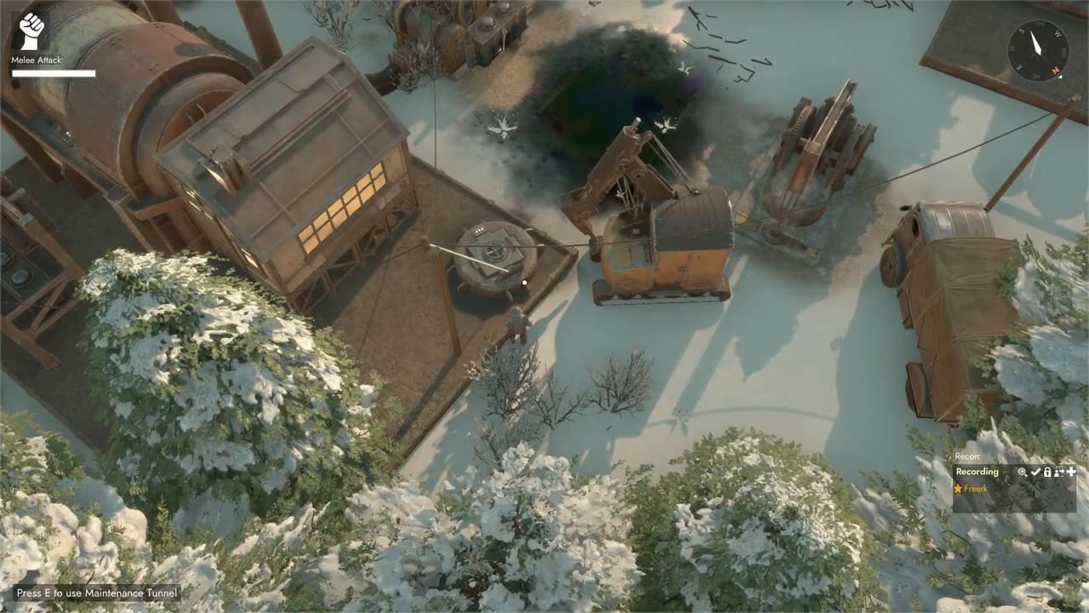
click(545, 425)
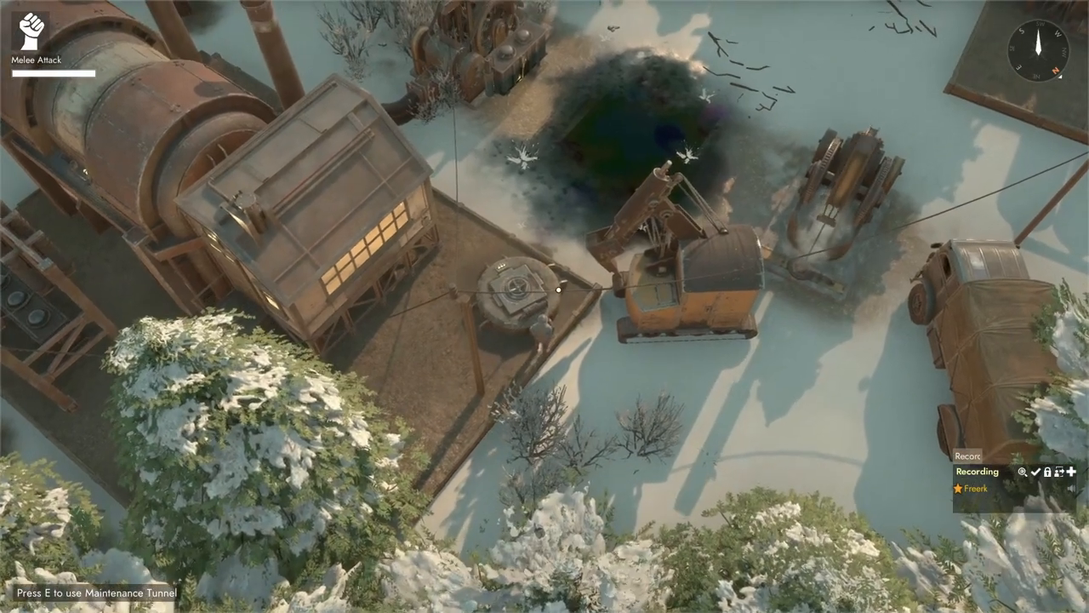
key(e)
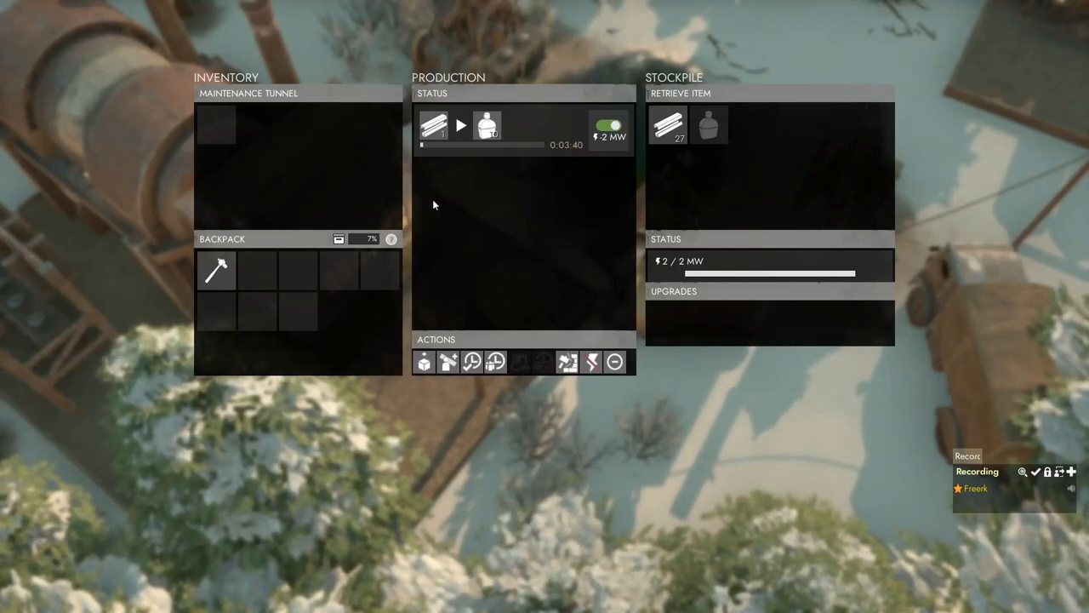
mouse_move(449, 159)
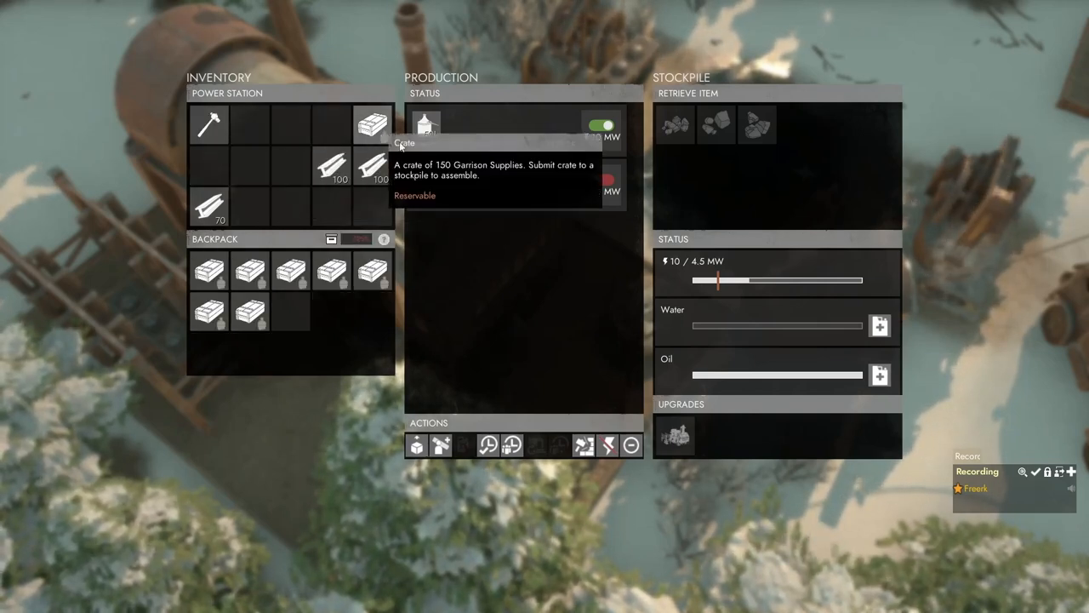
- Submit all garrison supply crates to the tunnel stockpile, reaching 1000 supplies
key(Escape)
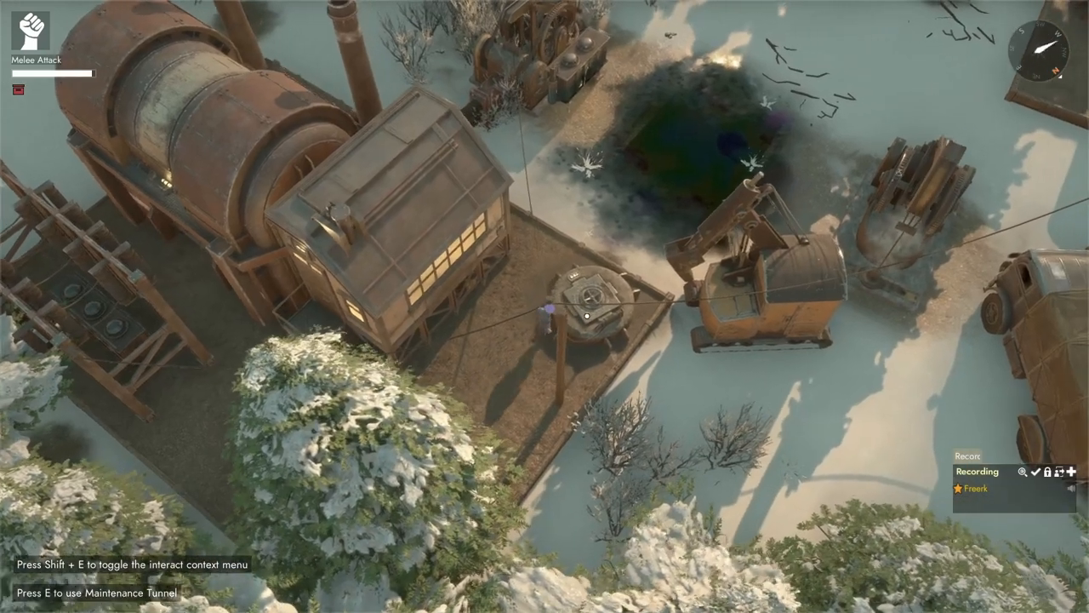
key(e)
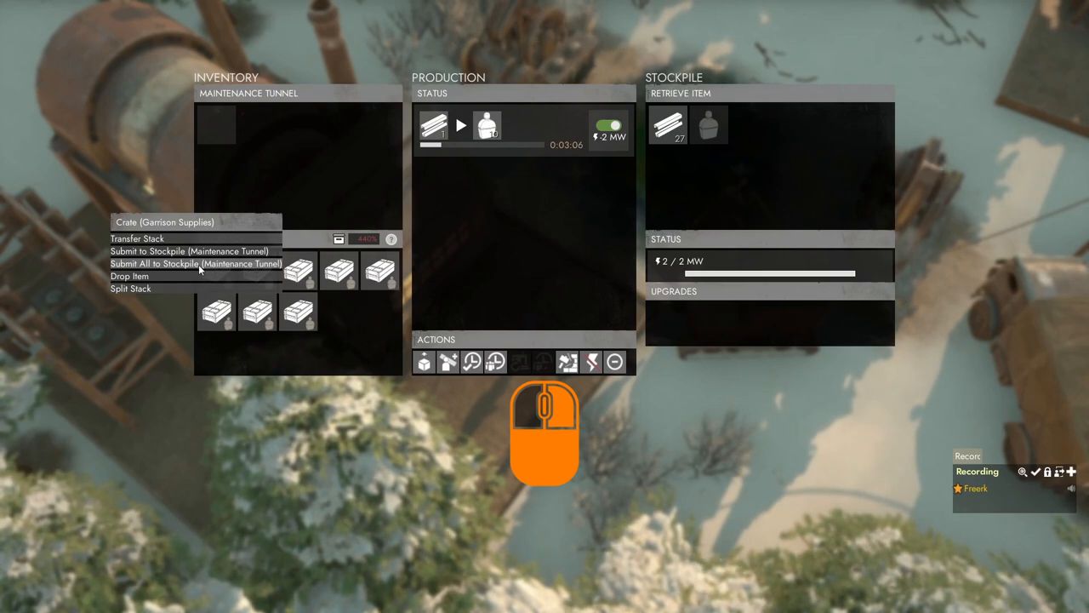
click(196, 263)
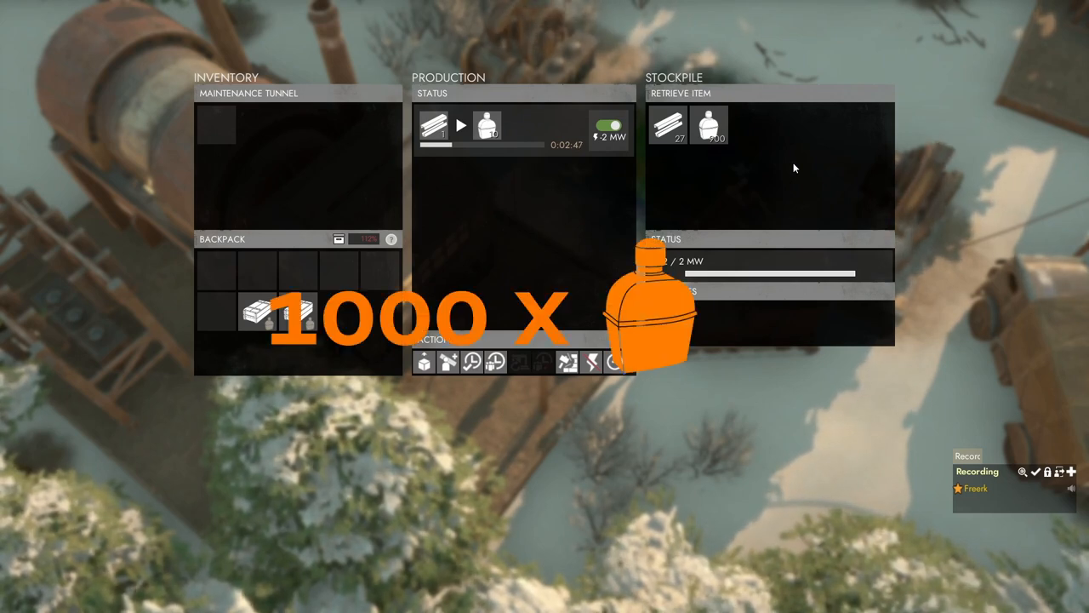
mouse_move(710, 125)
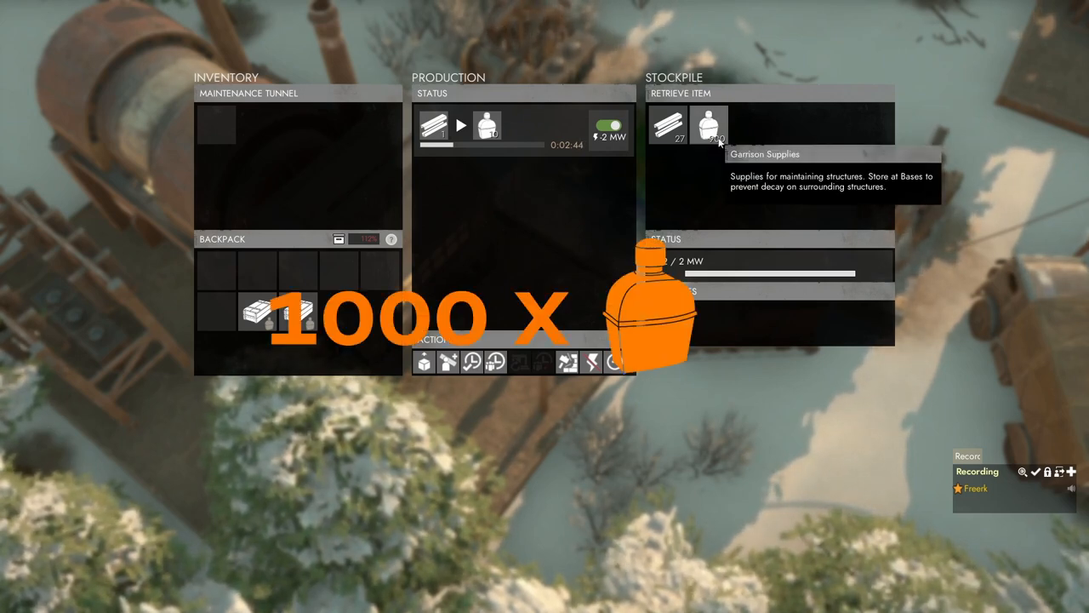
mouse_move(668, 126)
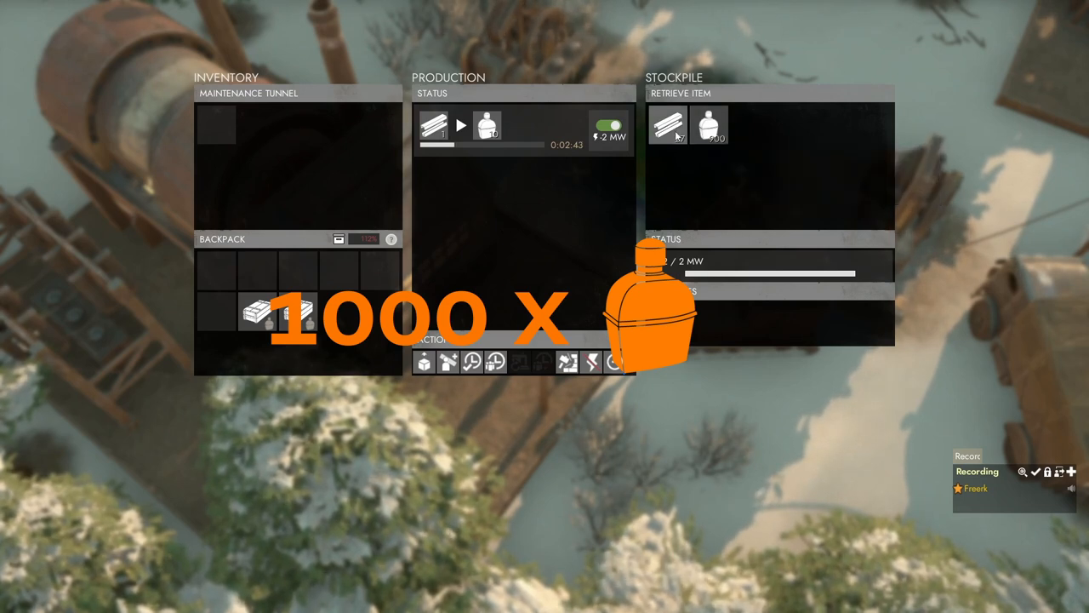
- Move the last garrison supply crate from the backpack into the tunnel
click(712, 125)
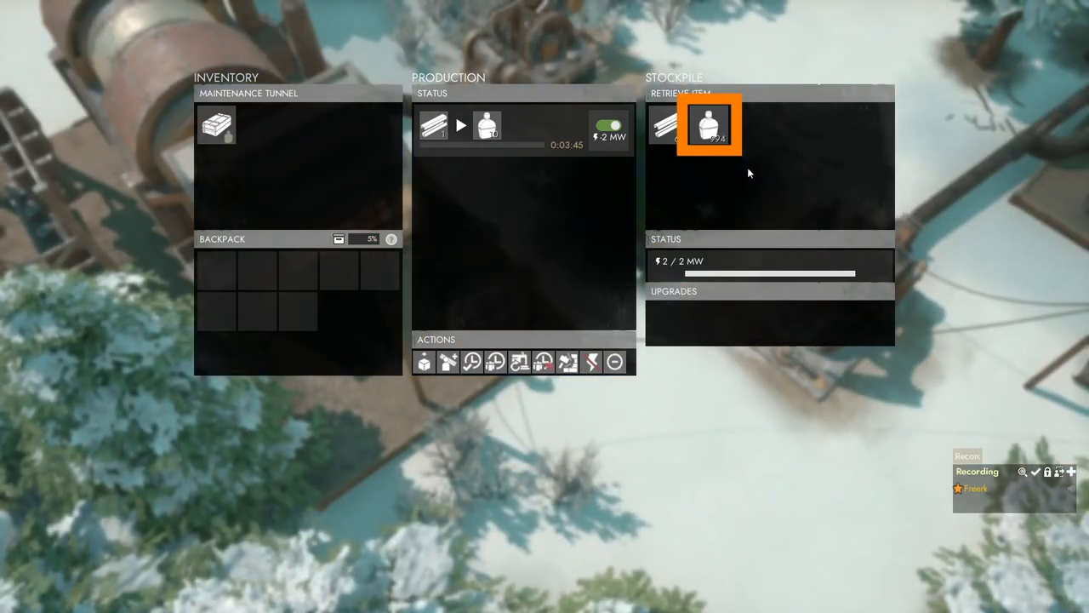
mouse_move(749, 104)
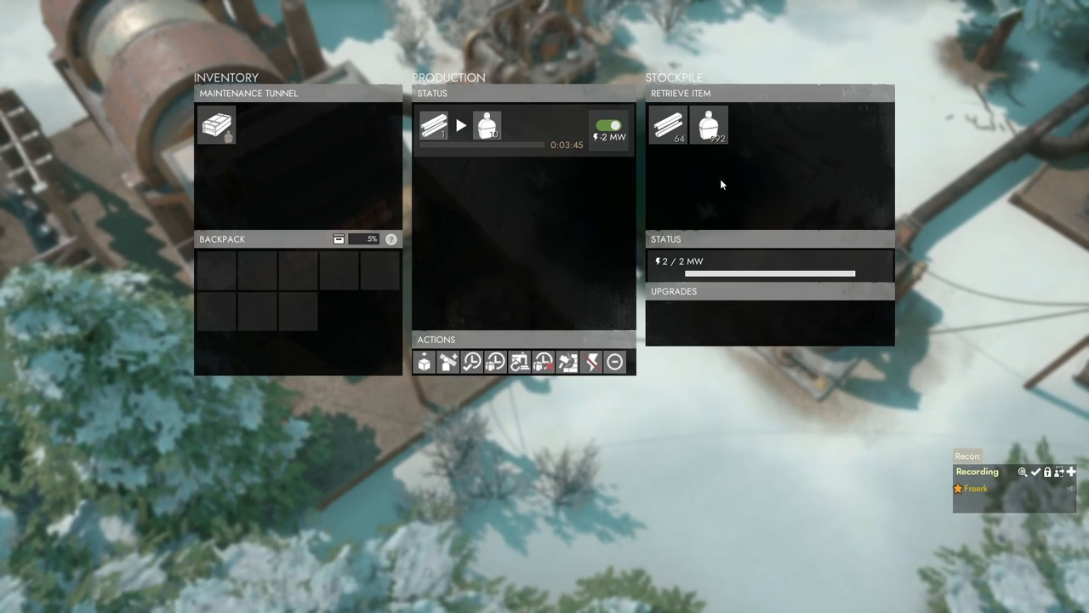
mouse_move(504, 154)
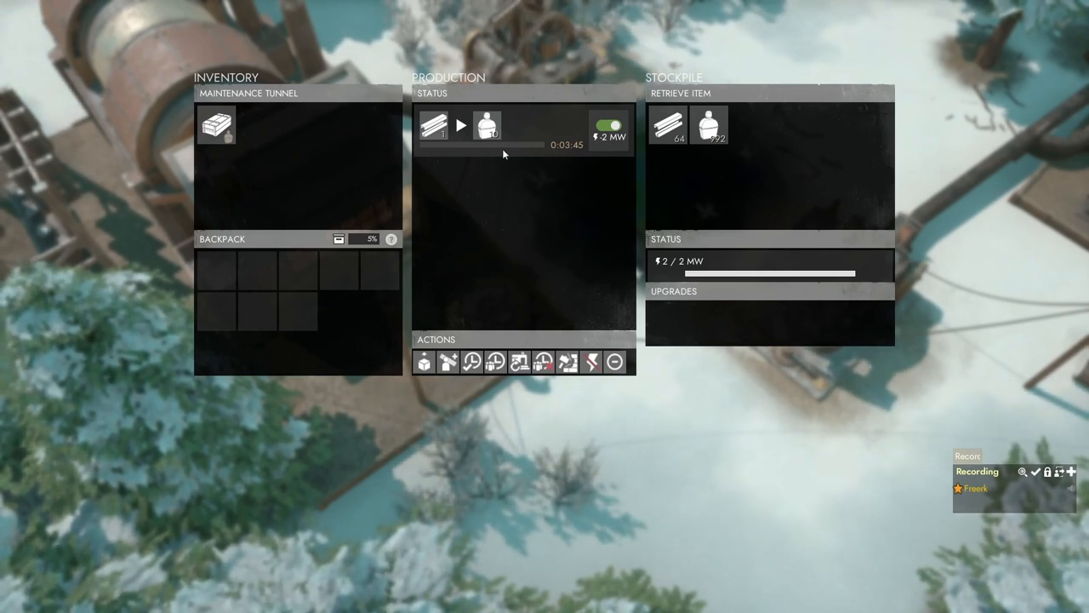
mouse_move(730, 156)
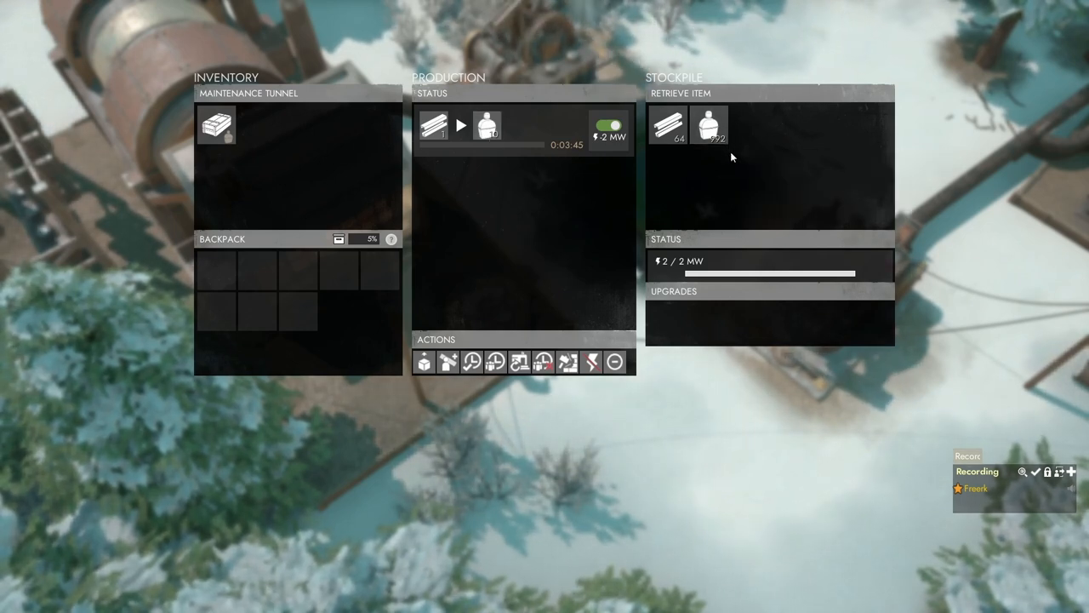